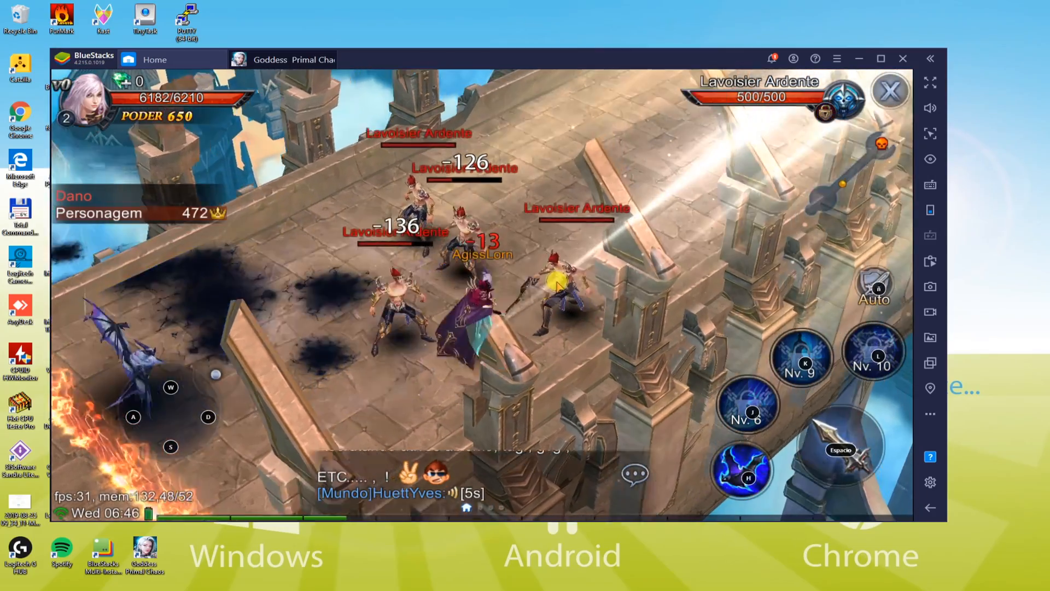
Browse the Goddess: Primal Chaos page and its tips and tricks articles tab
{"action": "left_click", "coordinate": [747, 478]}
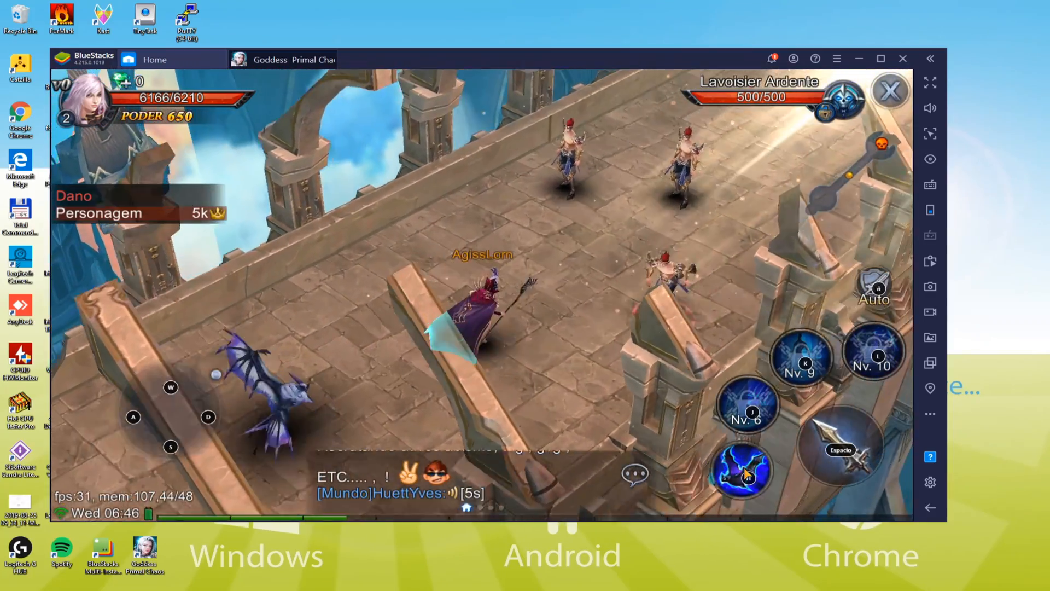
{"action": "left_click", "coordinate": [745, 474]}
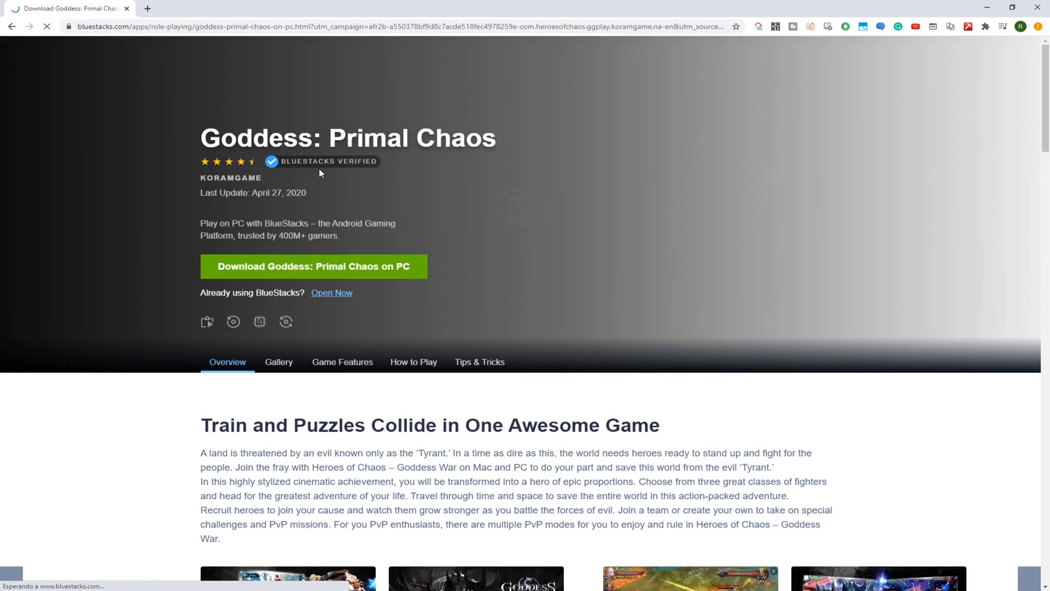
{"action": "scroll", "scroll_direction": "down", "scroll_amount": 3}
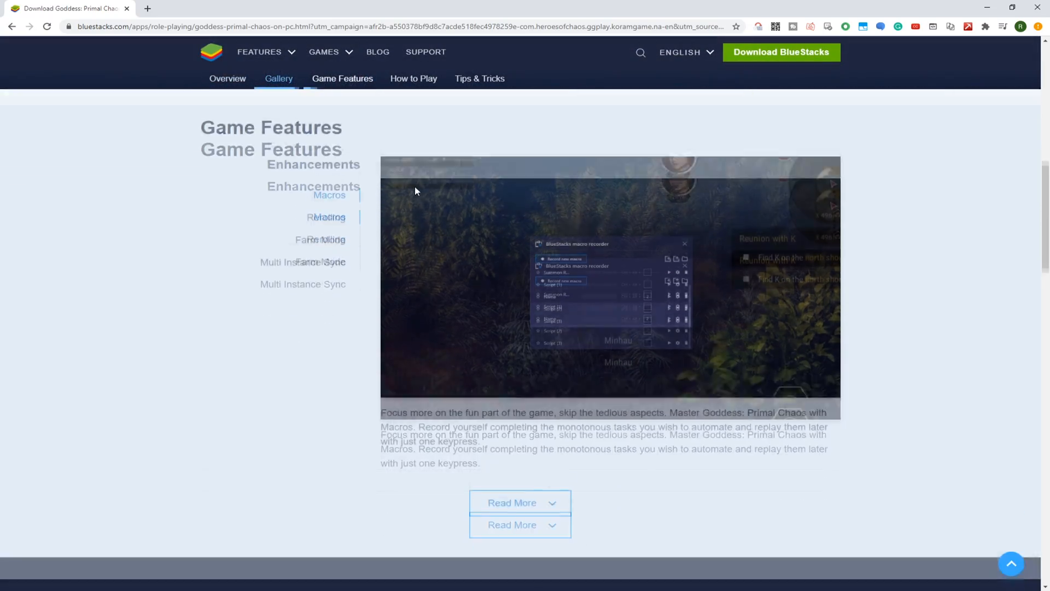
{"action": "left_click", "coordinate": [343, 78]}
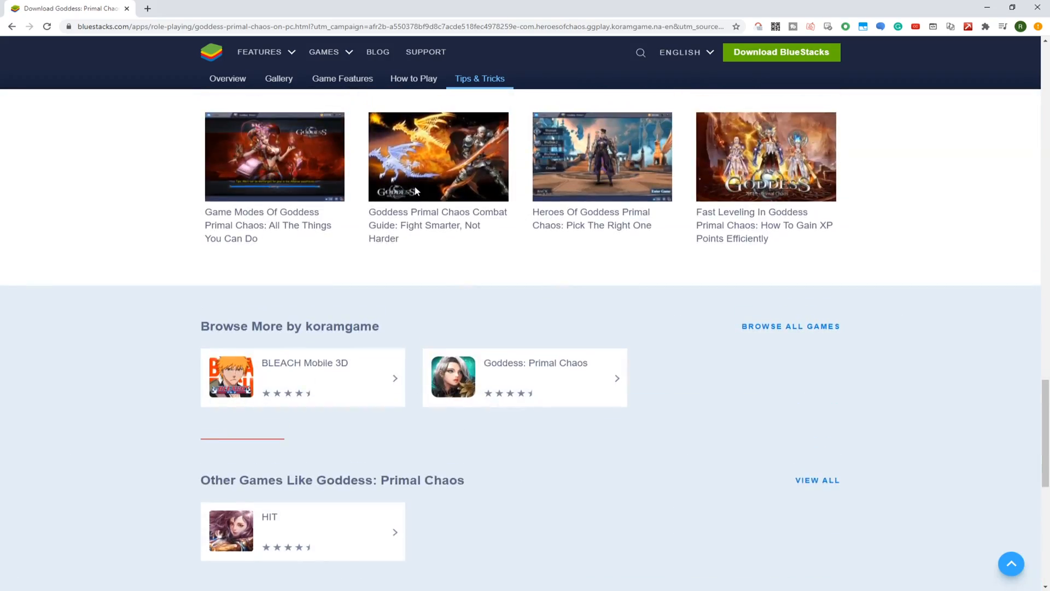
{"action": "left_click", "coordinate": [343, 78]}
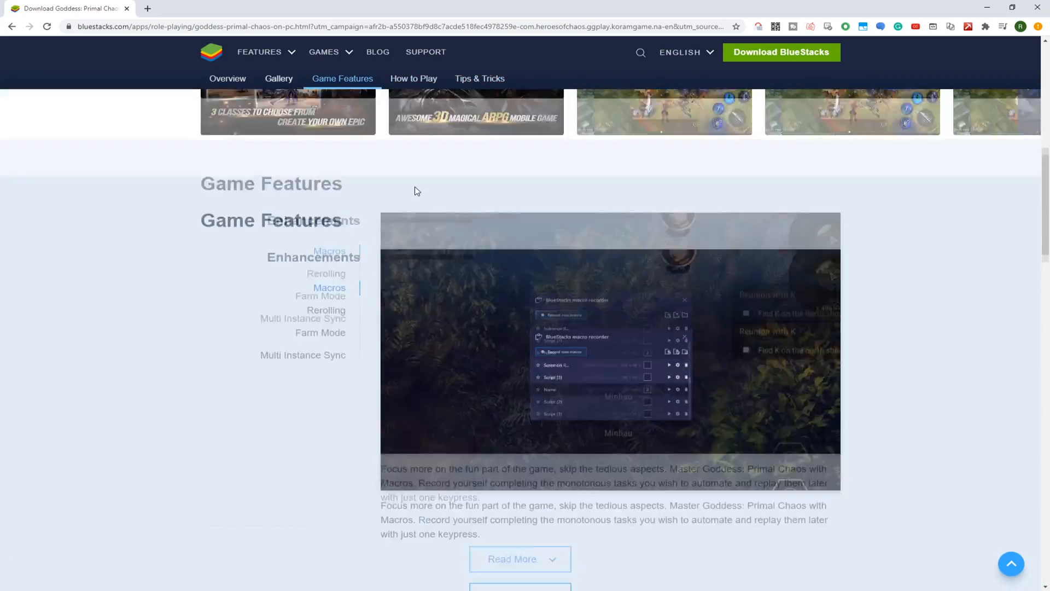
Download the Goddess: Primal Chaos PC installer and run it
{"action": "scroll", "scroll_direction": "up", "scroll_amount": 3}
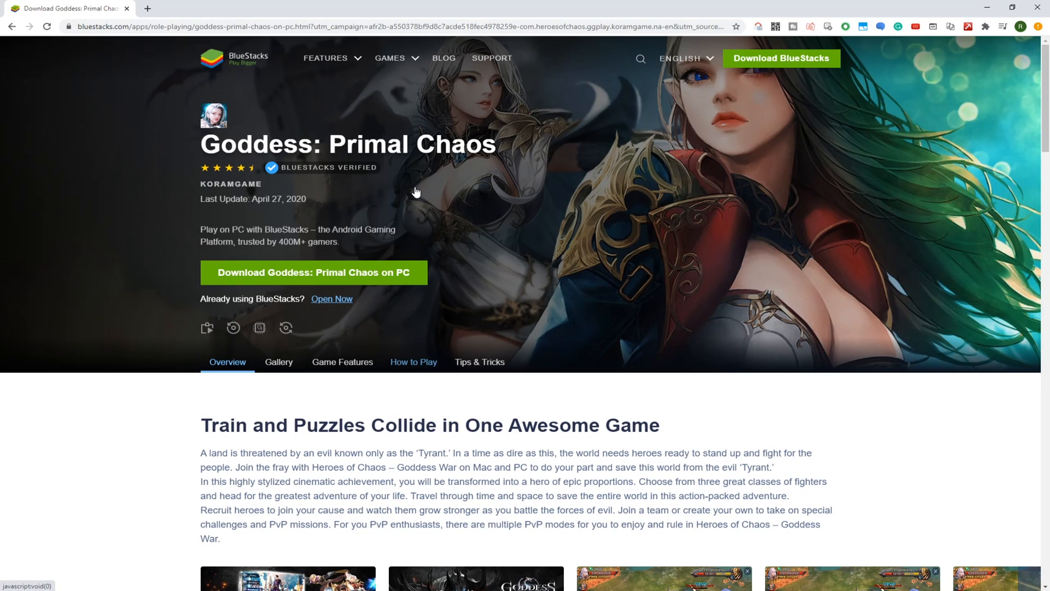
{"action": "mouse_move", "coordinate": [315, 273]}
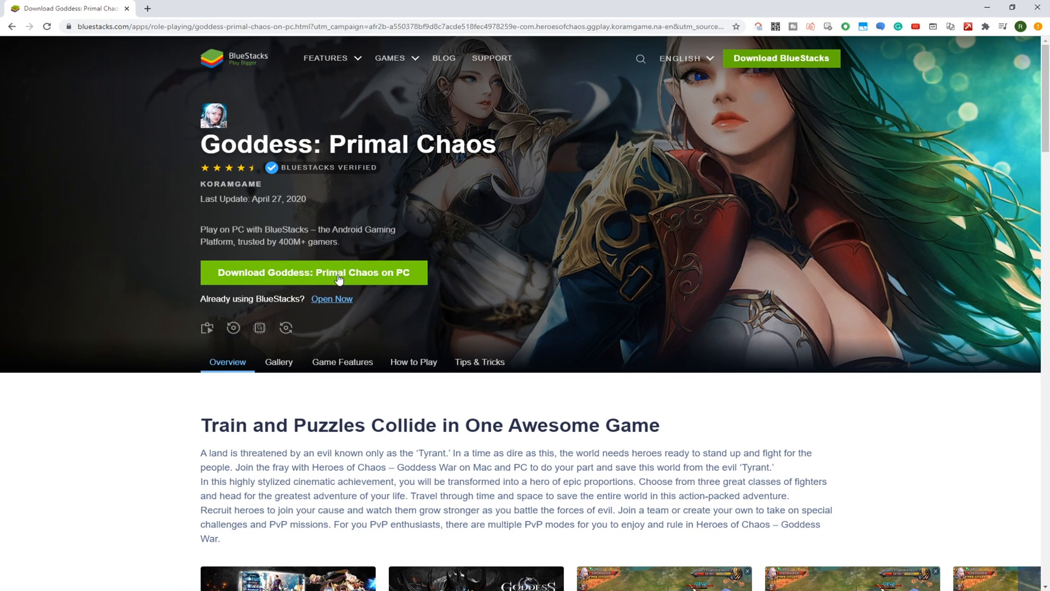
{"action": "left_click", "coordinate": [314, 272]}
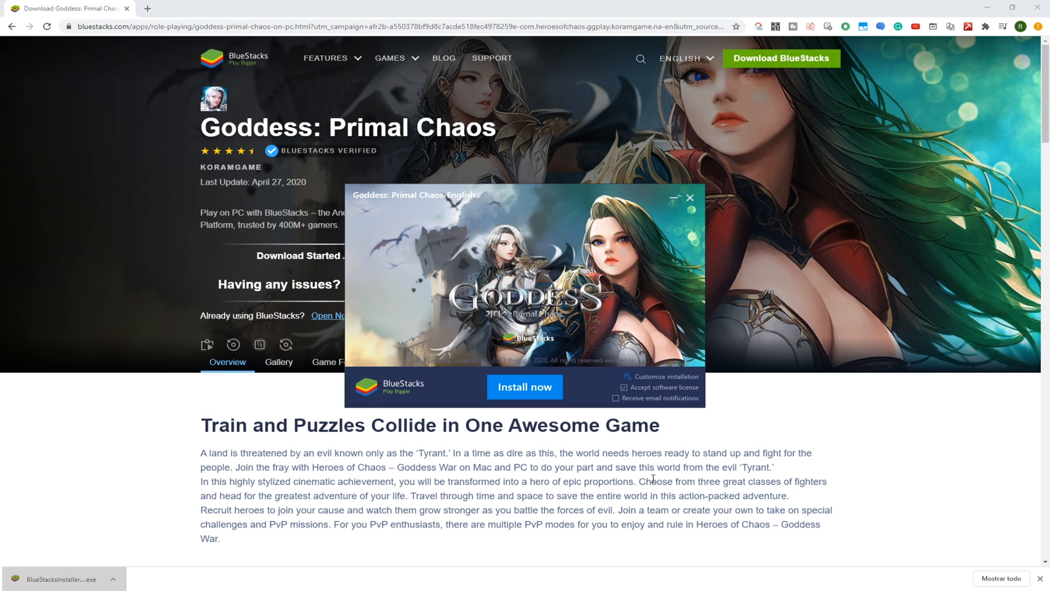
Review the C:\ProgramData\BlueStacks install path and start the BlueStacks installation
{"action": "scroll", "scroll_direction": "down", "scroll_amount": 3}
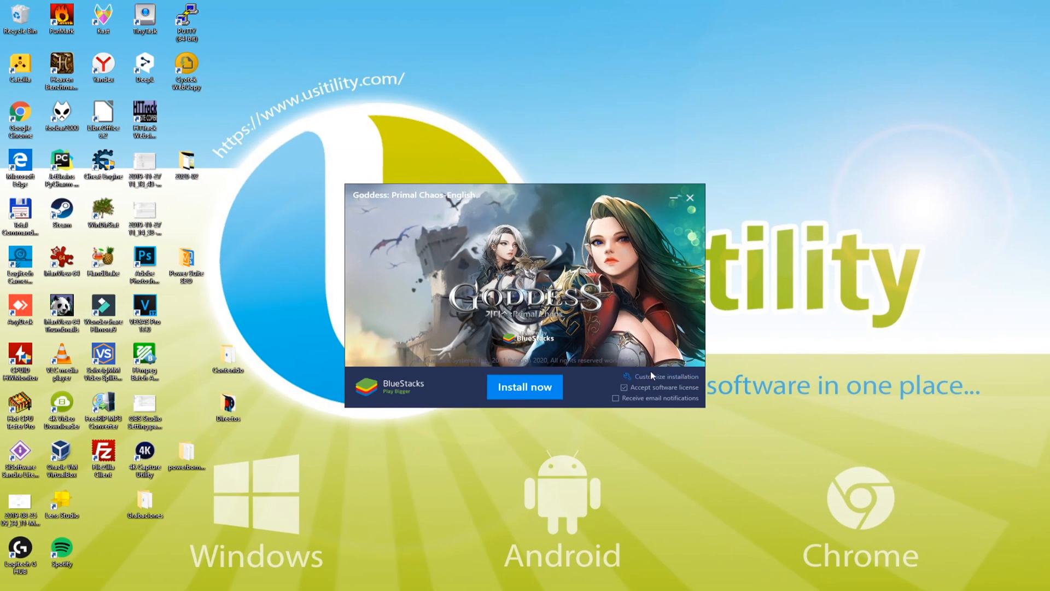
{"action": "left_click", "coordinate": [659, 376]}
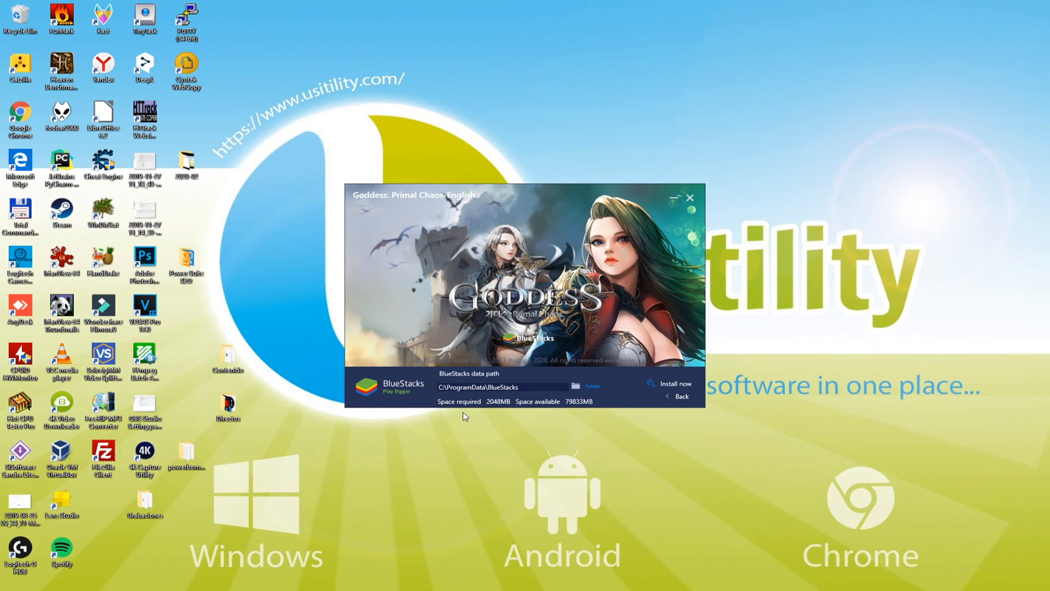
{"action": "left_click", "coordinate": [674, 384]}
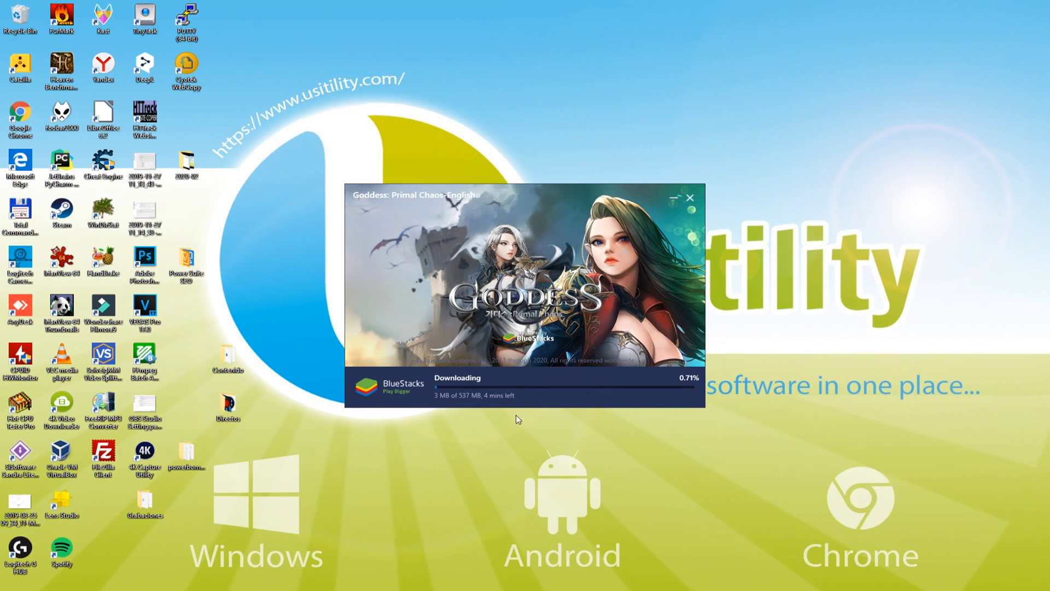
{"action": "mouse_move", "coordinate": [616, 492]}
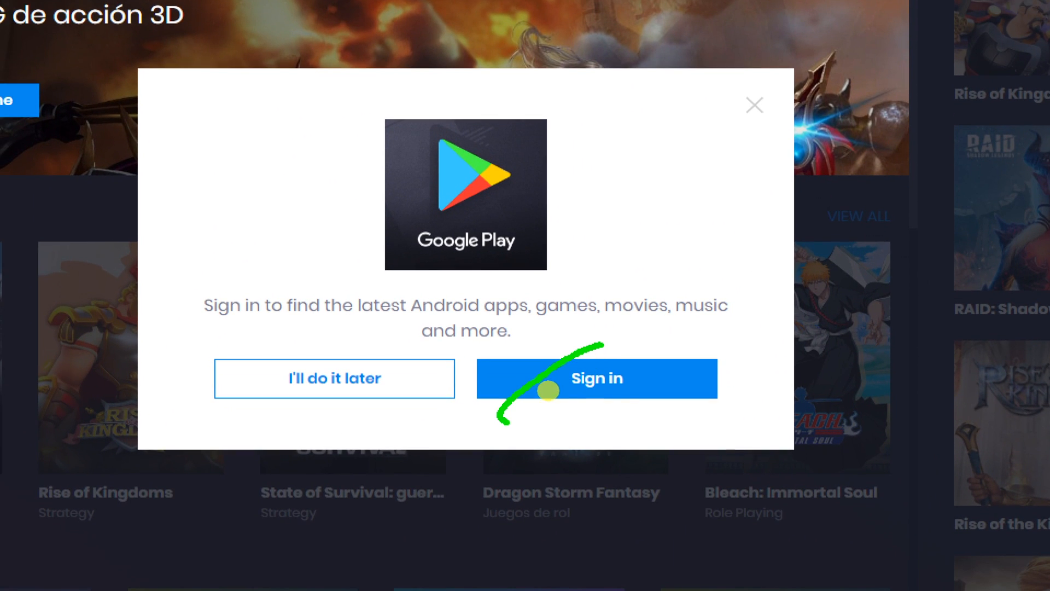
Sign into Google Play, agree to the terms, and decline Google Drive backup
{"action": "left_click", "coordinate": [597, 378]}
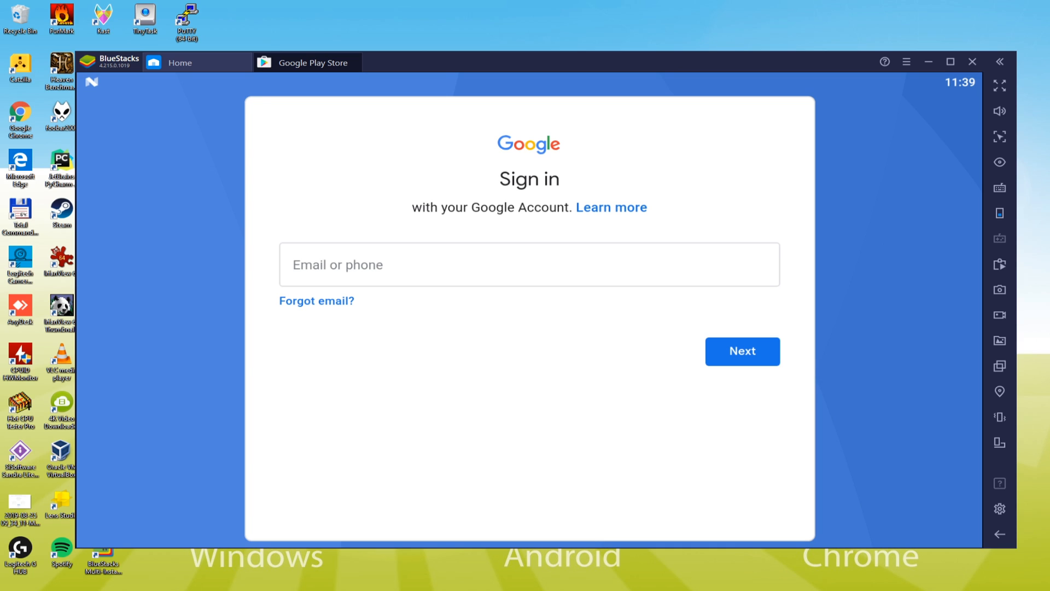
{"action": "left_click", "coordinate": [742, 351]}
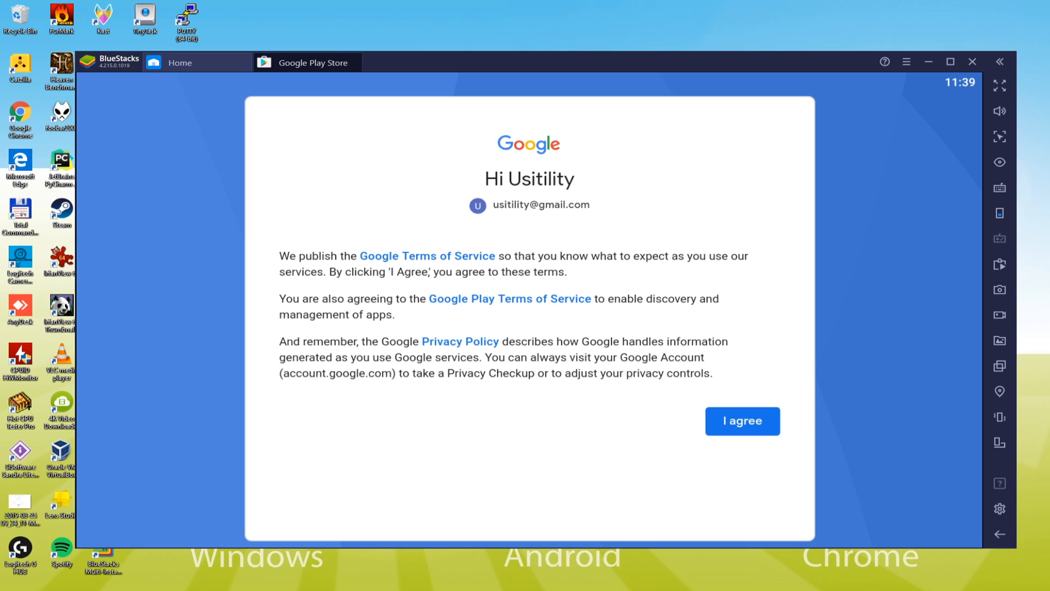
{"action": "mouse_move", "coordinate": [749, 428]}
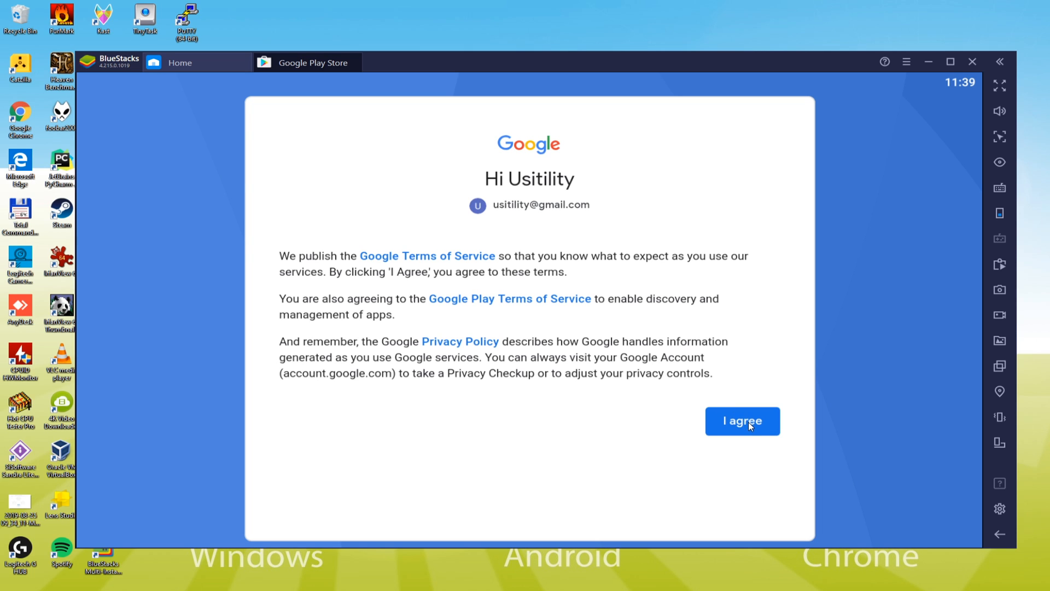
{"action": "left_click", "coordinate": [743, 421]}
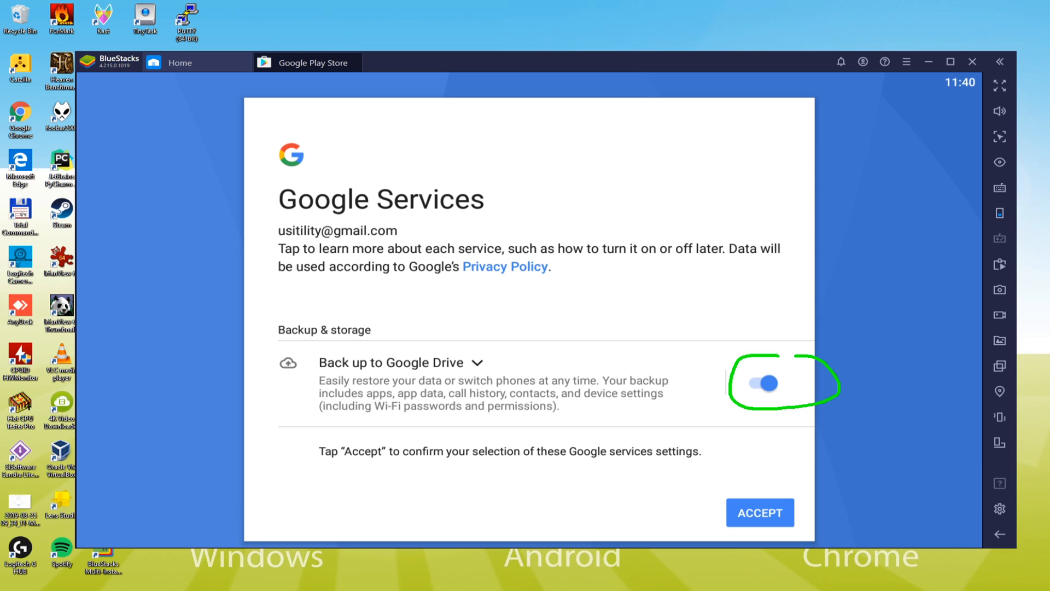
{"action": "left_click", "coordinate": [762, 383]}
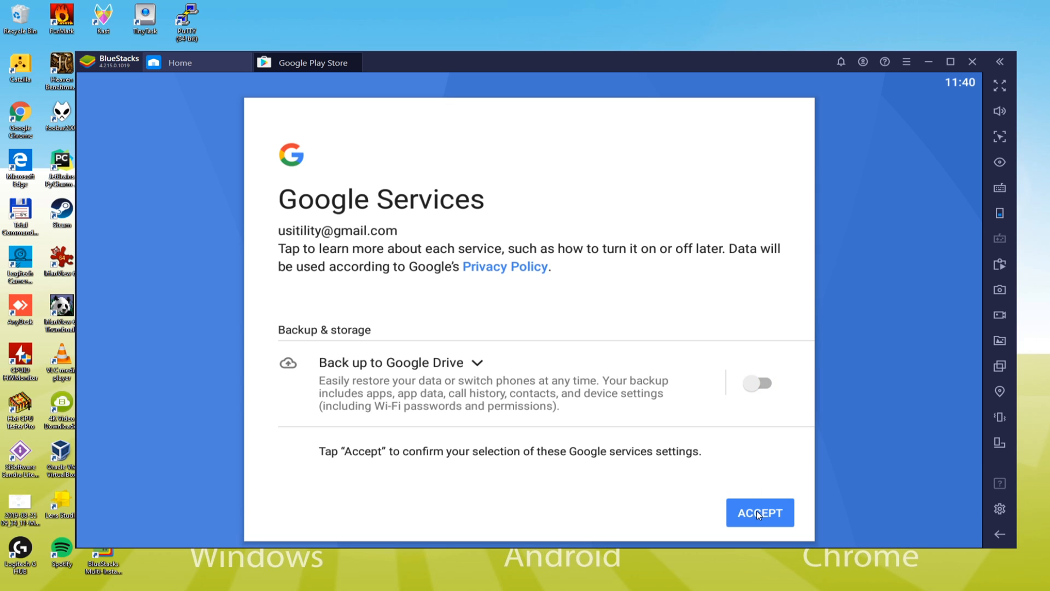
{"action": "left_click", "coordinate": [760, 512]}
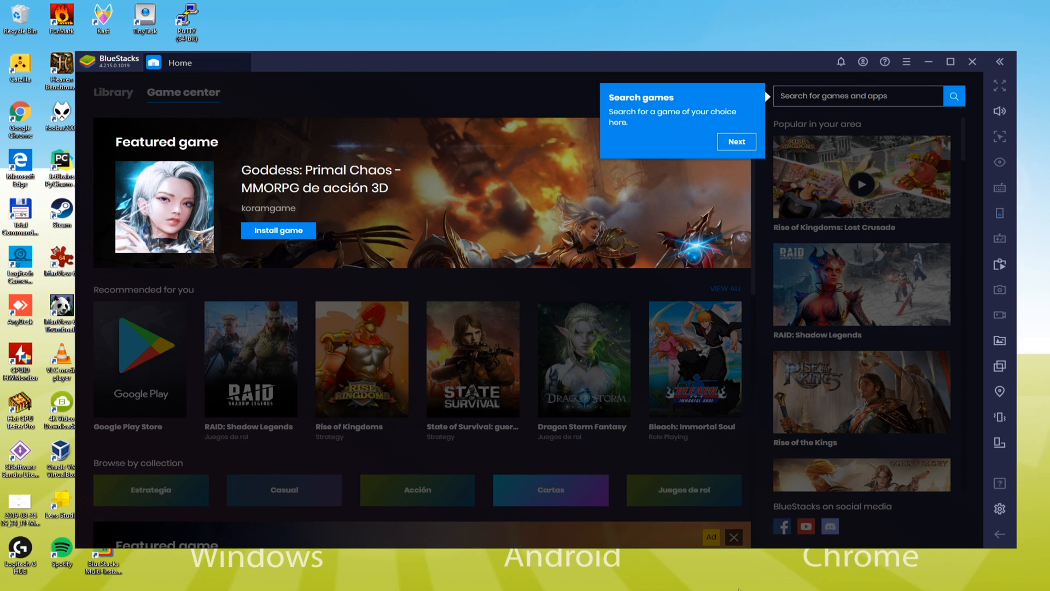
{"action": "mouse_move", "coordinate": [979, 502]}
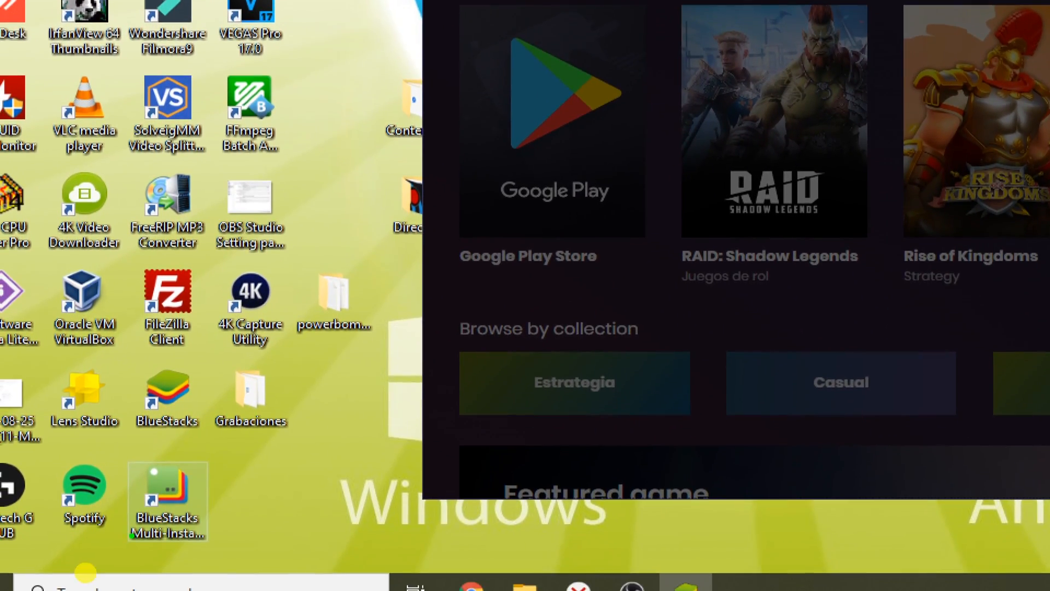
Open the featured Goddess: Primal Chaos banner's Play Store page from Game center
{"action": "left_click", "coordinate": [167, 396]}
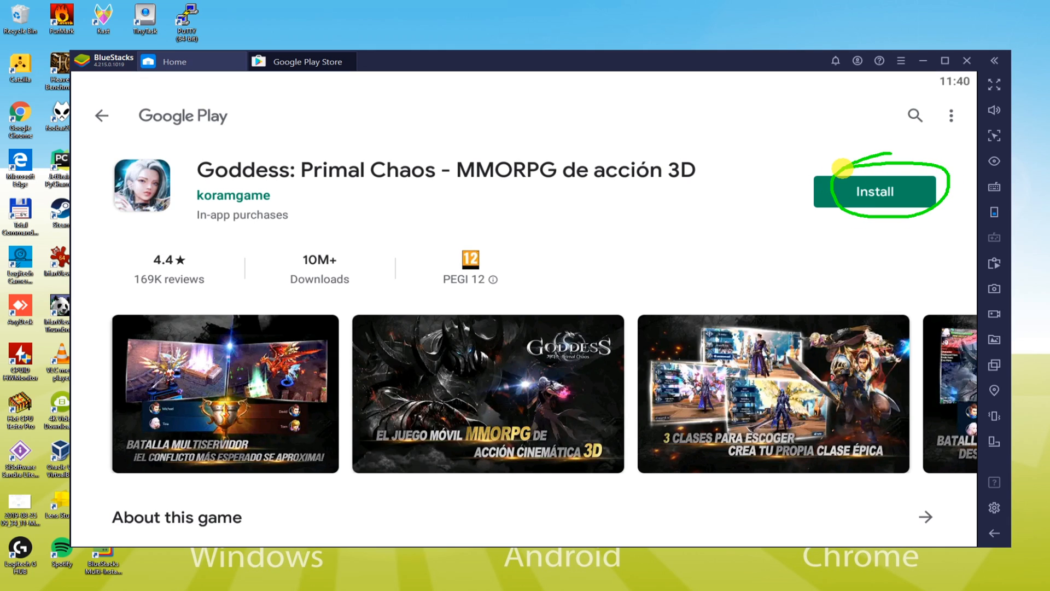
Install Goddess: Primal Chaos from Google Play, then return to the Game center home
{"action": "left_click", "coordinate": [876, 191]}
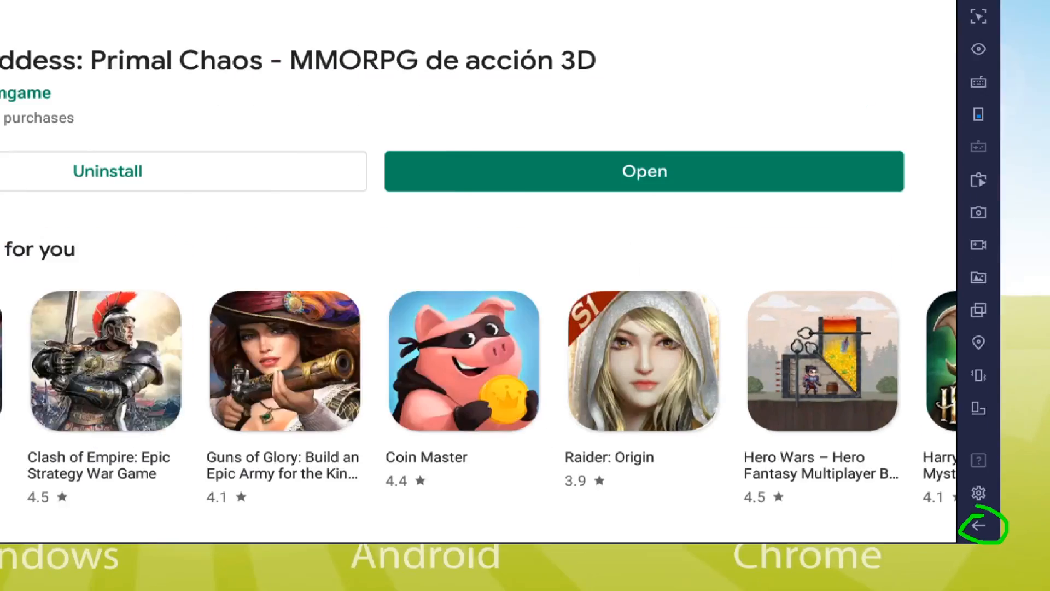
{"action": "left_click", "coordinate": [980, 525]}
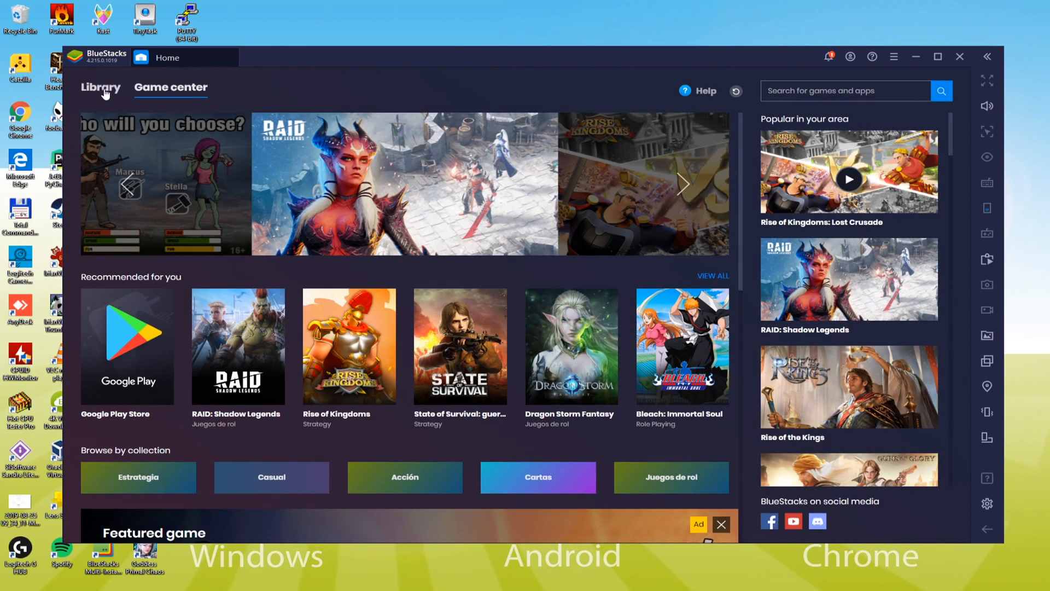
Launch Goddess: Primal Chaos from the Library's installed apps
{"action": "left_click", "coordinate": [101, 88]}
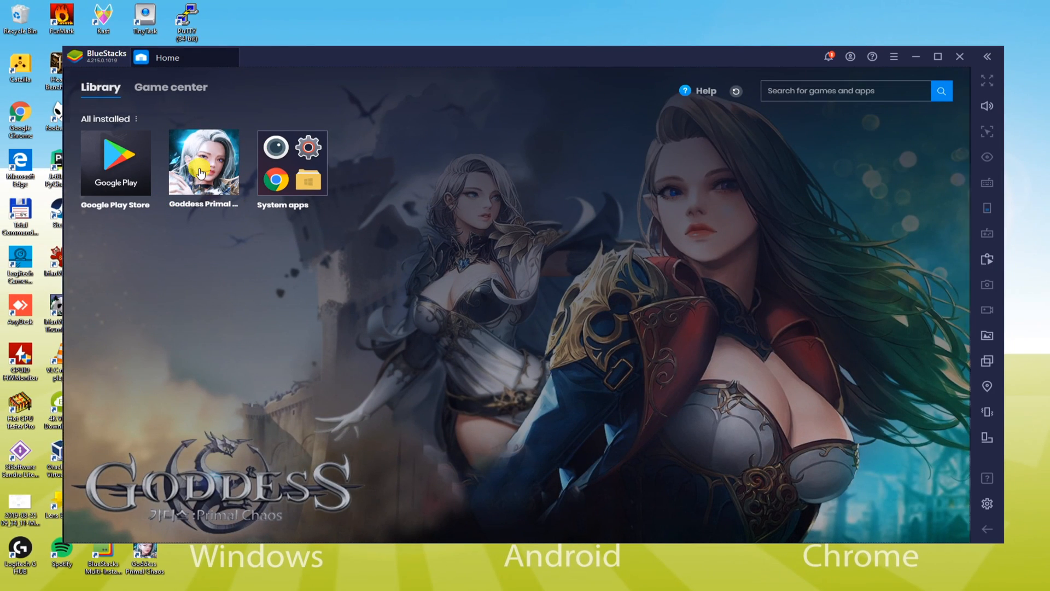
{"action": "double_click", "coordinate": [203, 163]}
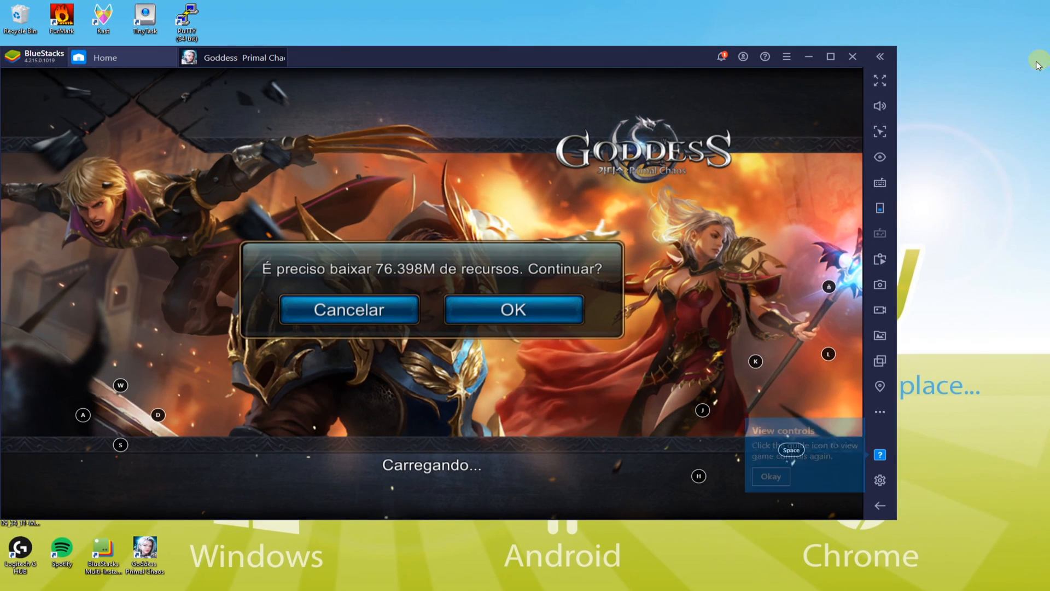
Accept the 76.40 MB resource download, maximize and restore the window, and try full screen
{"action": "left_click", "coordinate": [514, 309]}
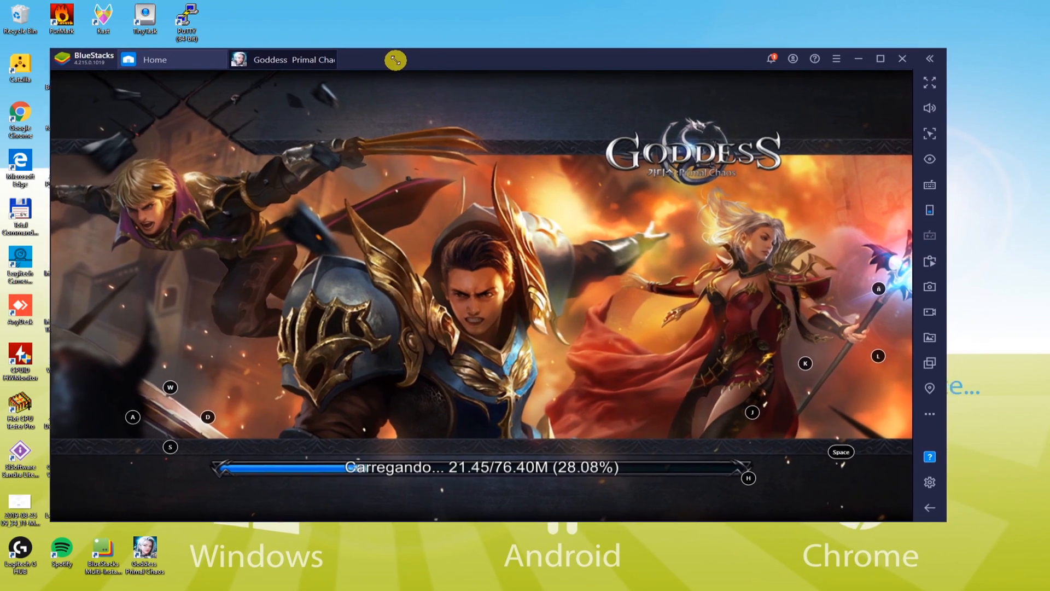
{"action": "left_click", "coordinate": [880, 58]}
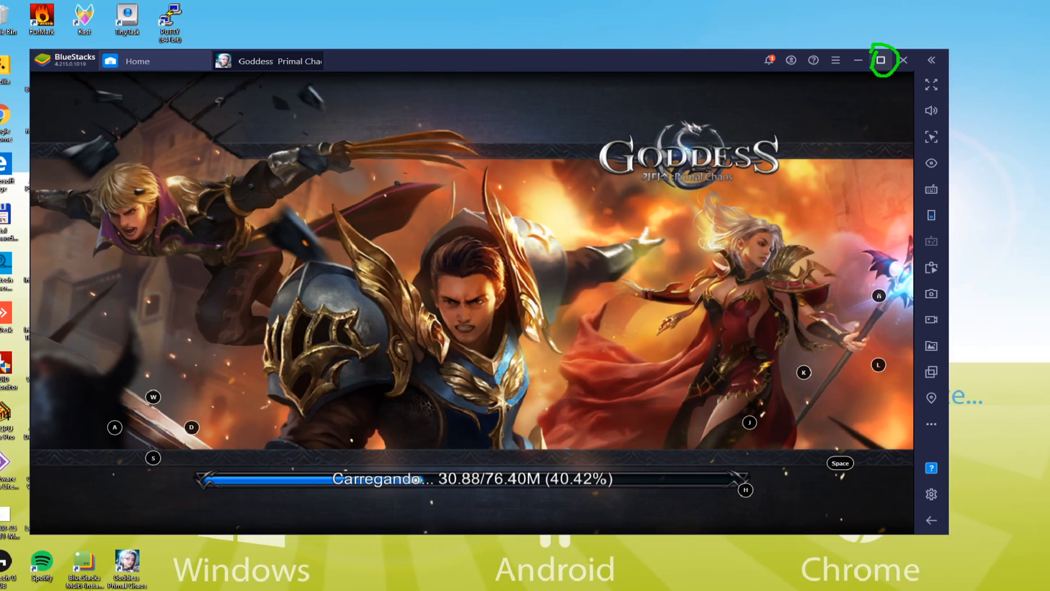
{"action": "left_click", "coordinate": [882, 60]}
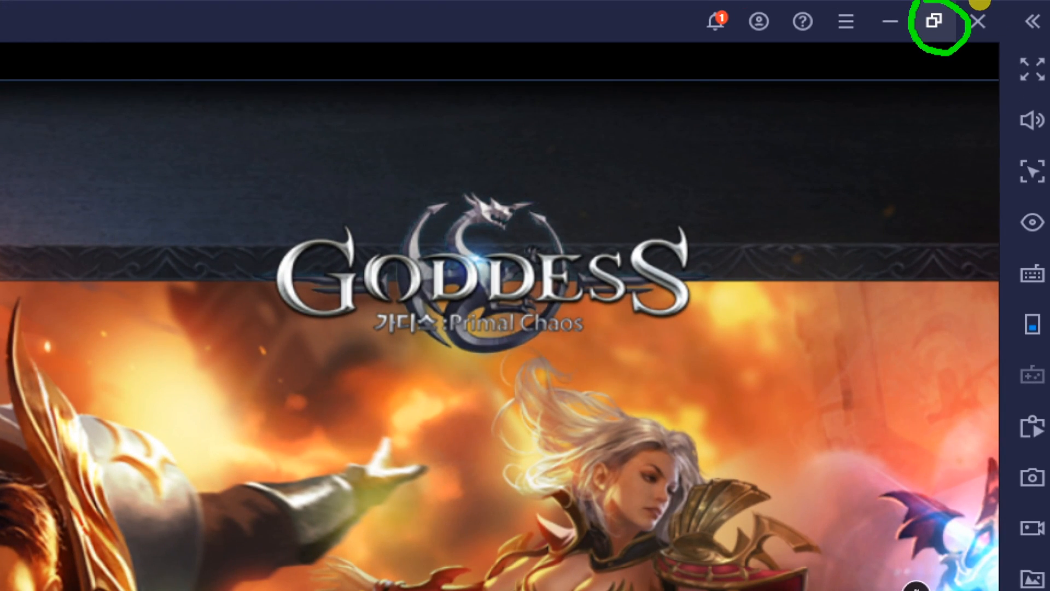
{"action": "left_click", "coordinate": [936, 21]}
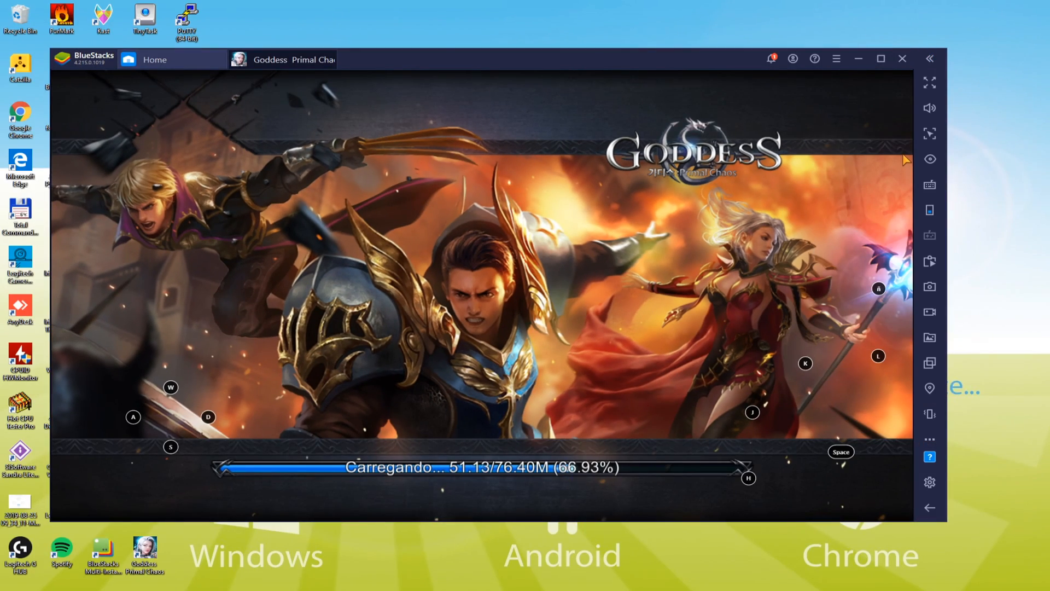
{"action": "mouse_move", "coordinate": [930, 94]}
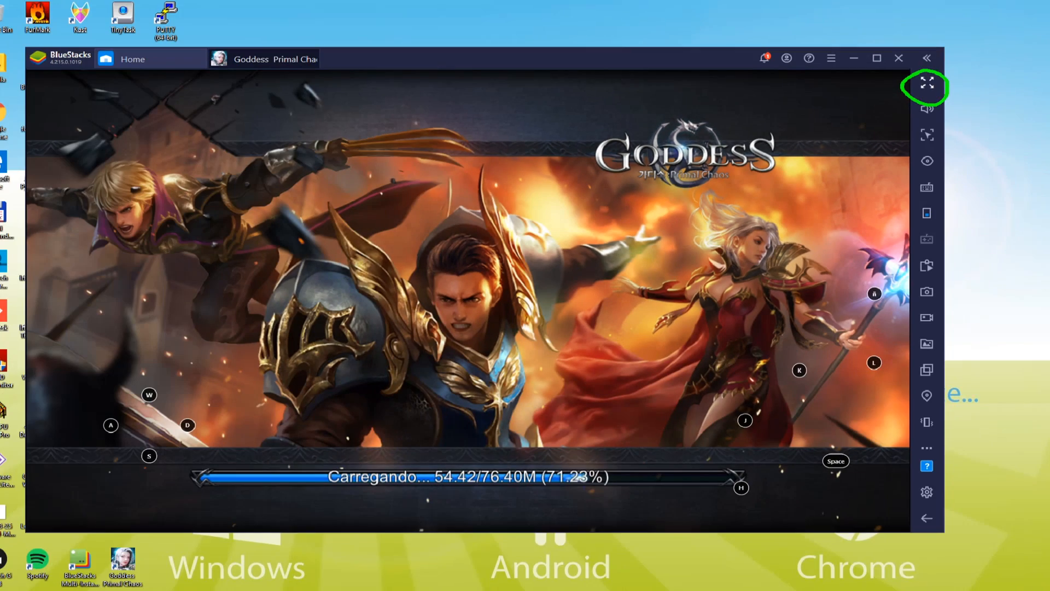
{"action": "left_click", "coordinate": [928, 83]}
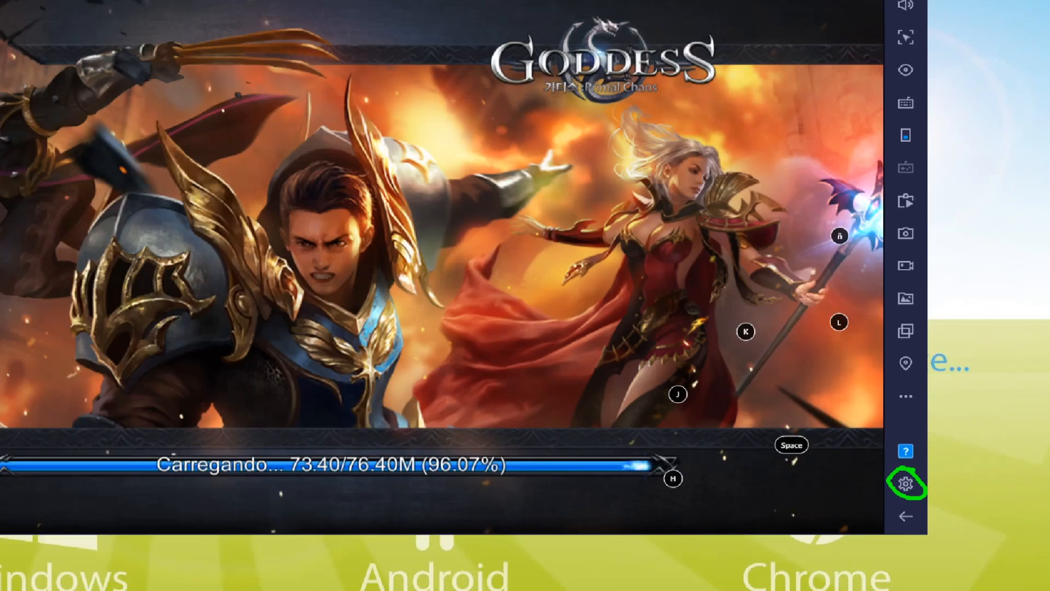
Confirm the language is English (United States) in BlueStacks settings, then close them
{"action": "left_click", "coordinate": [904, 483]}
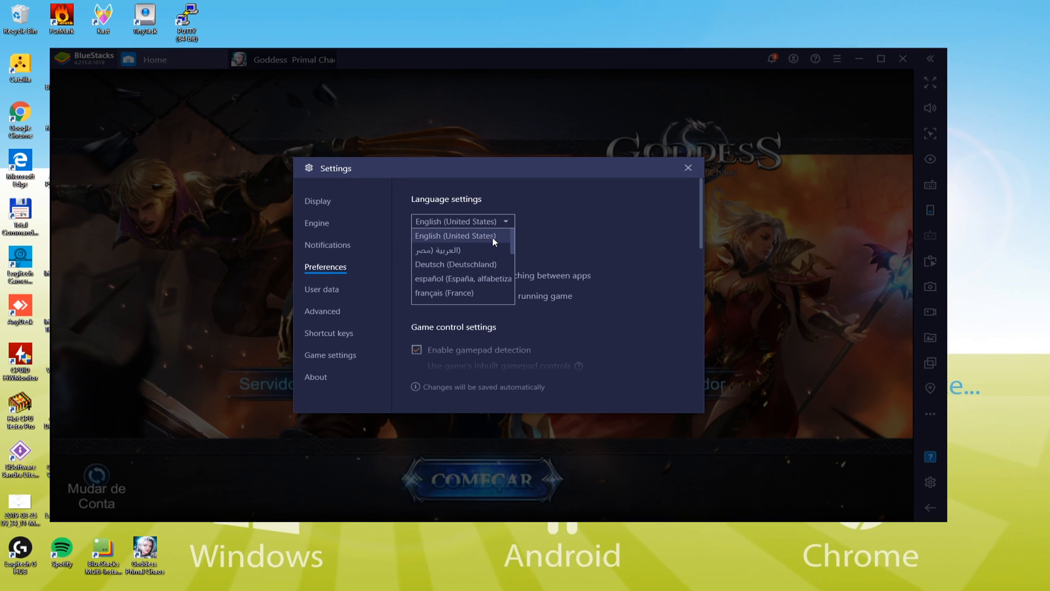
{"action": "left_click", "coordinate": [456, 236]}
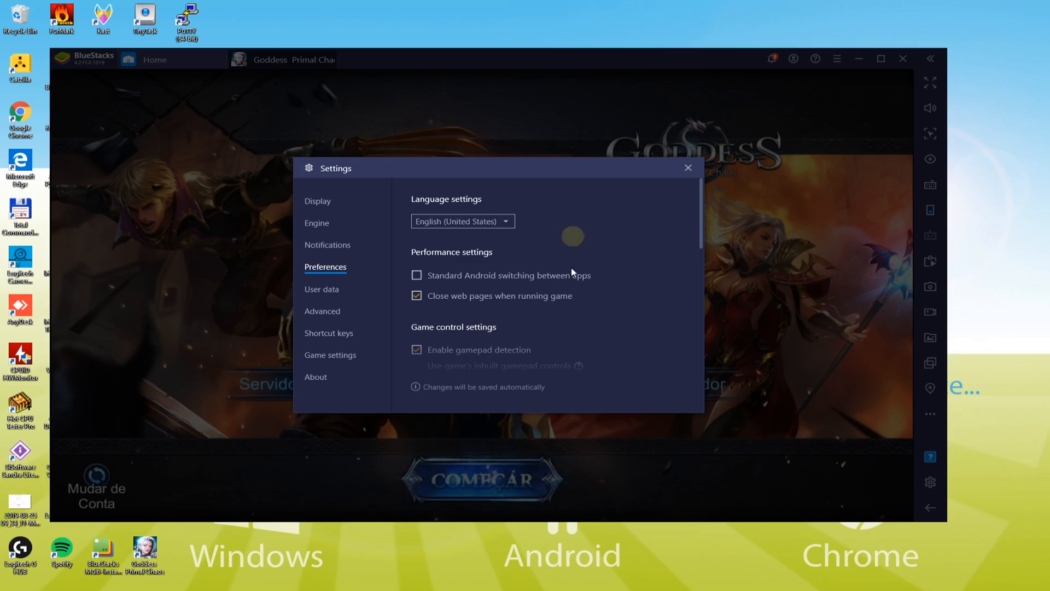
{"action": "mouse_move", "coordinate": [686, 176]}
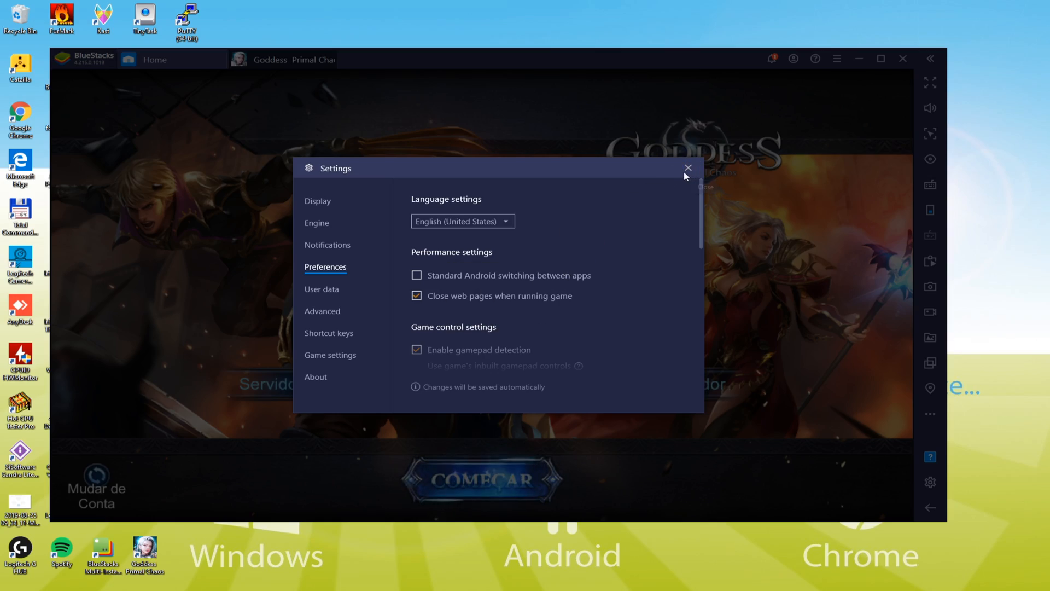
{"action": "left_click", "coordinate": [688, 167]}
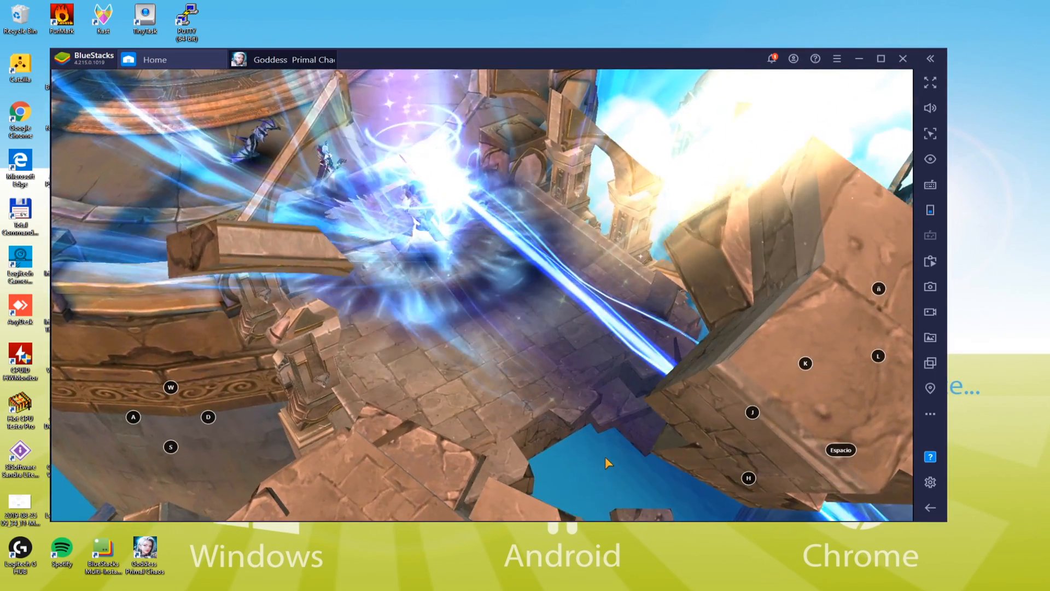